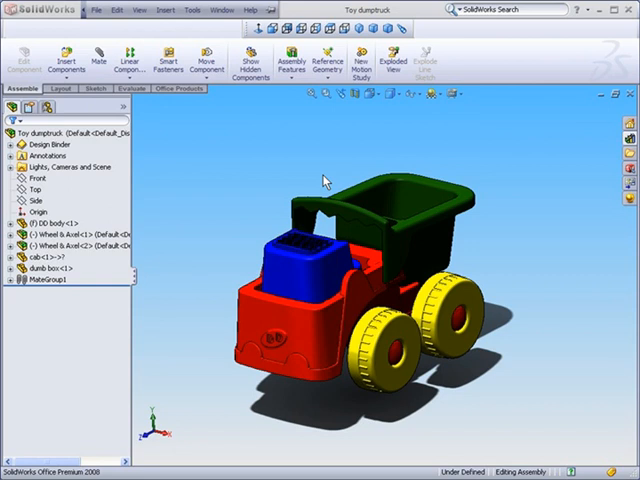
mouse_move(98, 182)
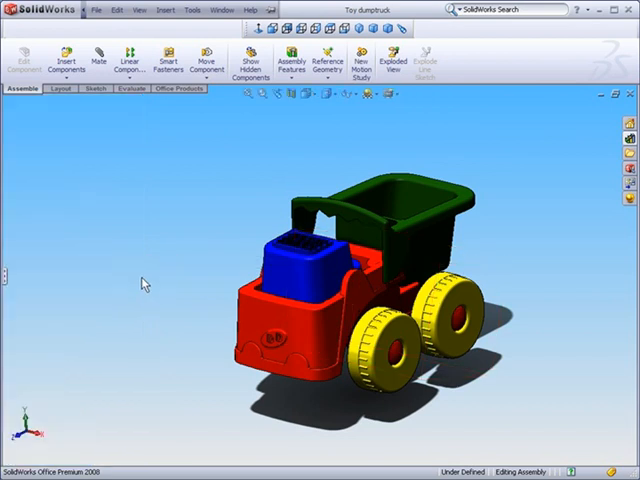
mouse_move(12, 280)
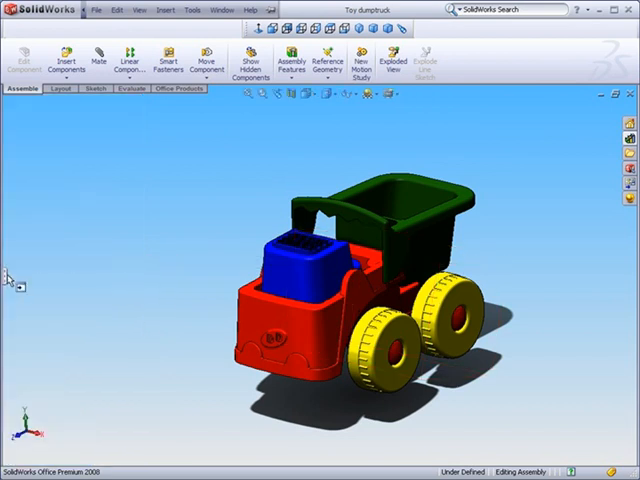
mouse_move(10, 278)
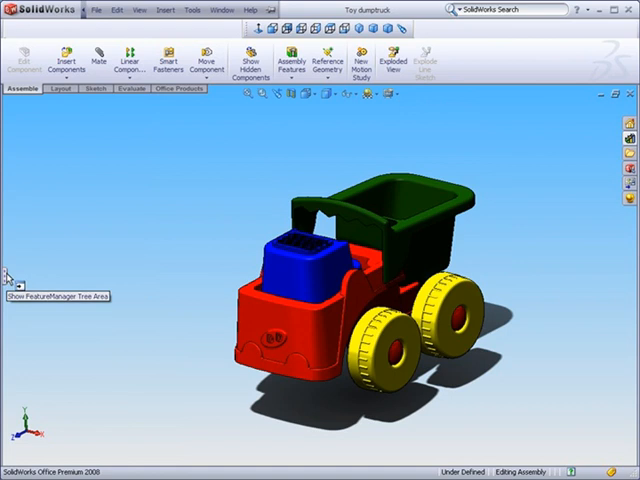
- Expand the first Wheel & Axel subassembly to show its mates, planes and parts; peek into the second
left_click(12, 276)
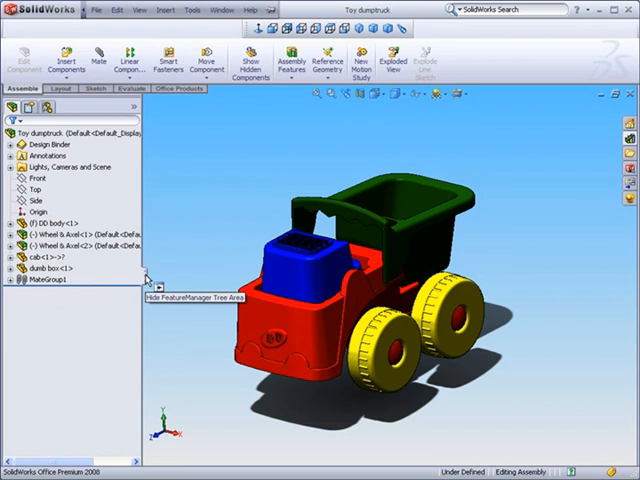
mouse_move(96, 284)
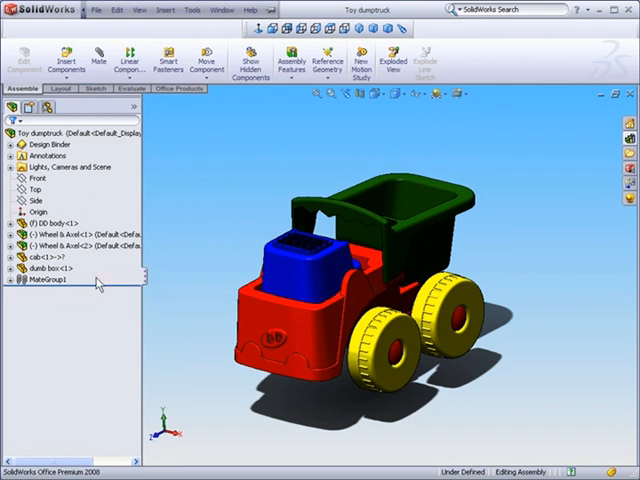
mouse_move(84, 146)
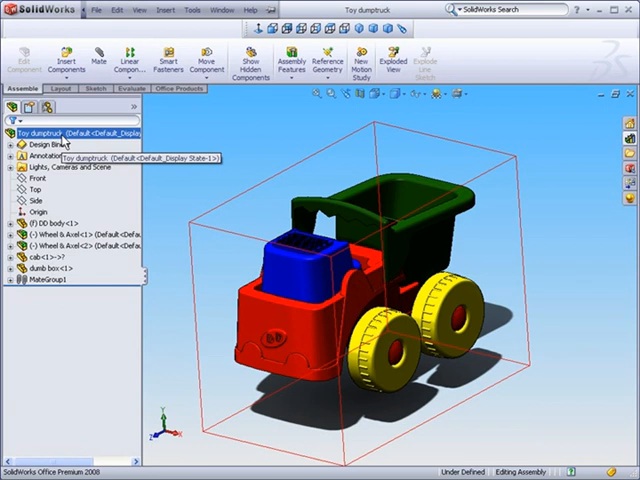
left_click(50, 222)
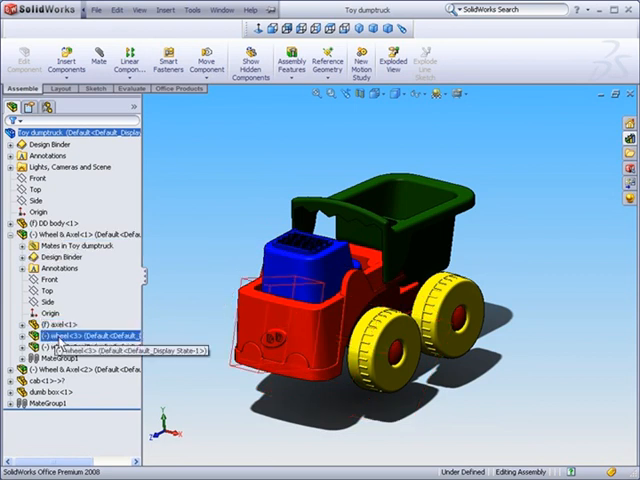
left_click(48, 144)
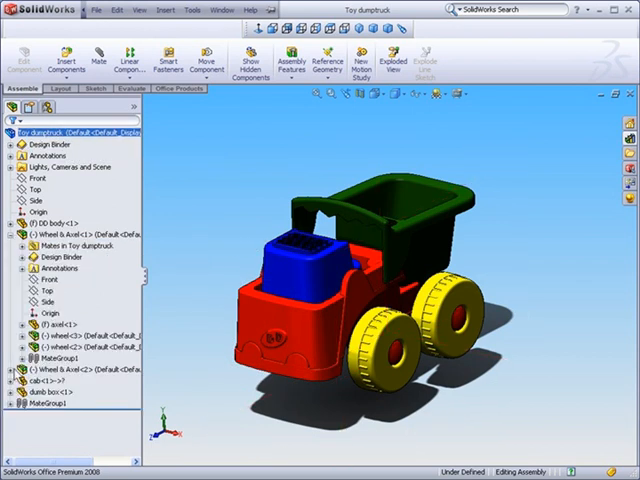
left_click(16, 340)
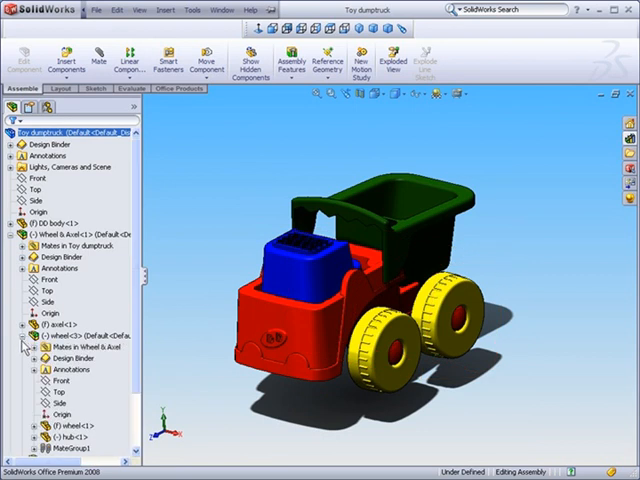
left_click(16, 340)
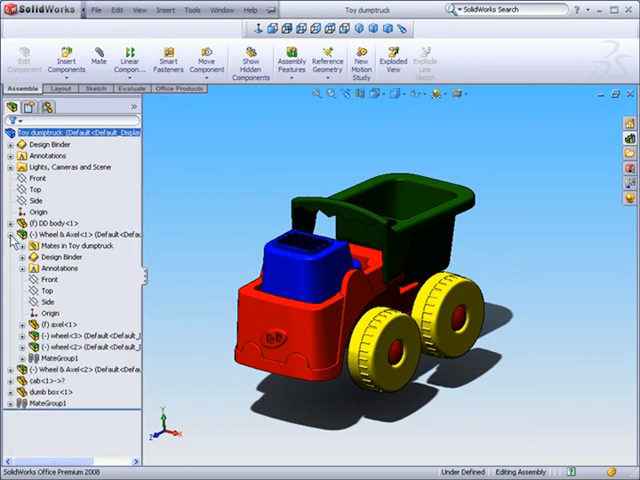
left_click(12, 244)
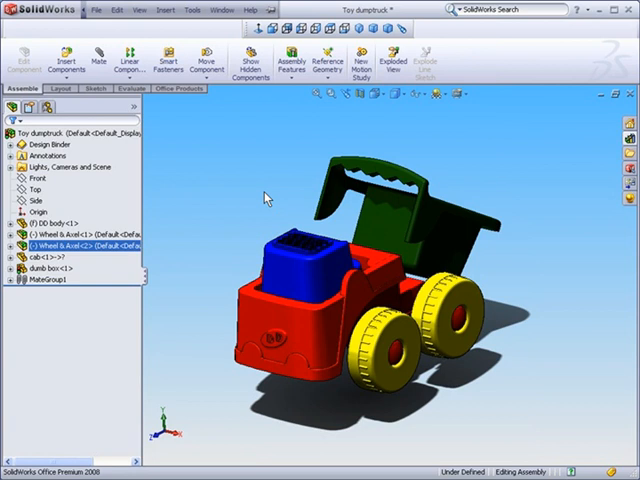
mouse_move(262, 196)
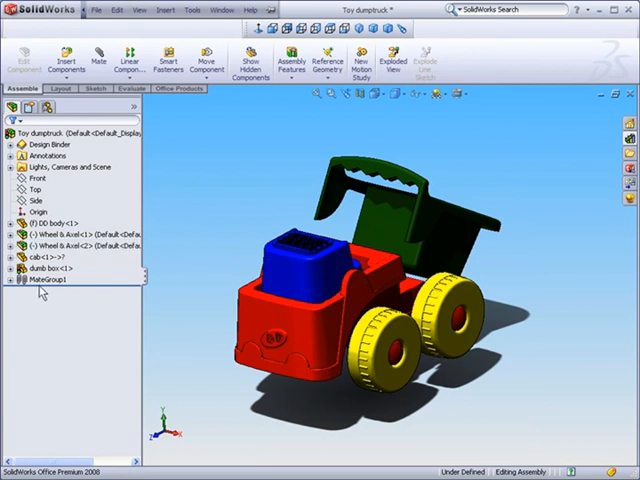
left_click(12, 288)
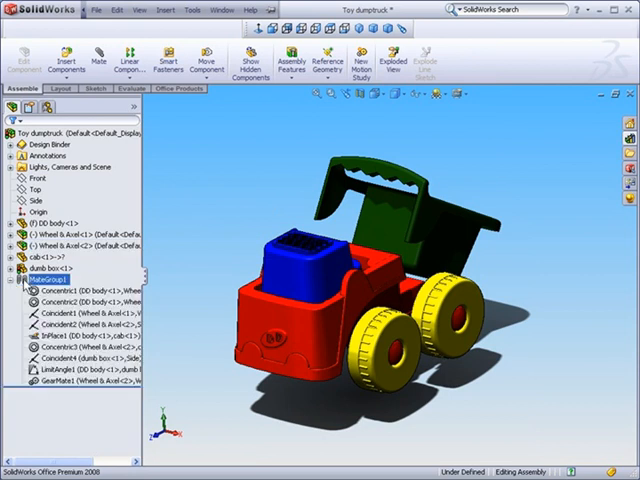
left_click(76, 296)
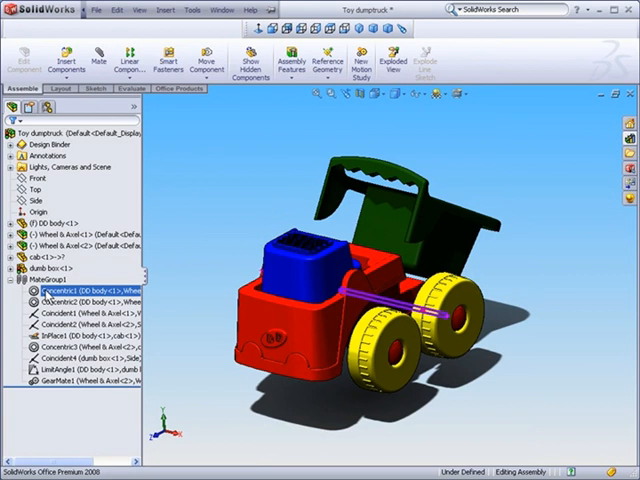
left_click(10, 288)
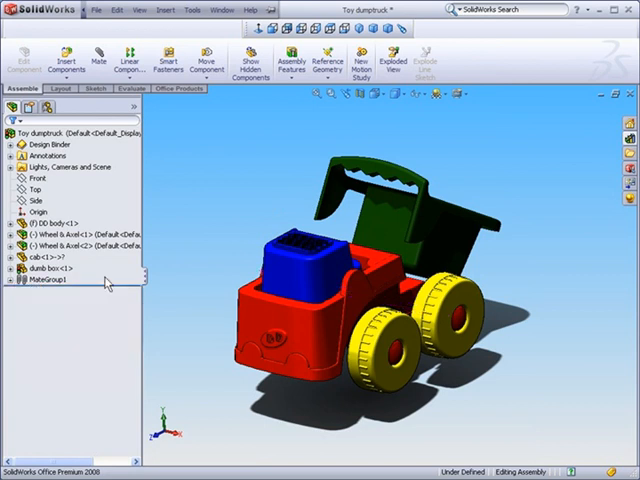
mouse_move(322, 198)
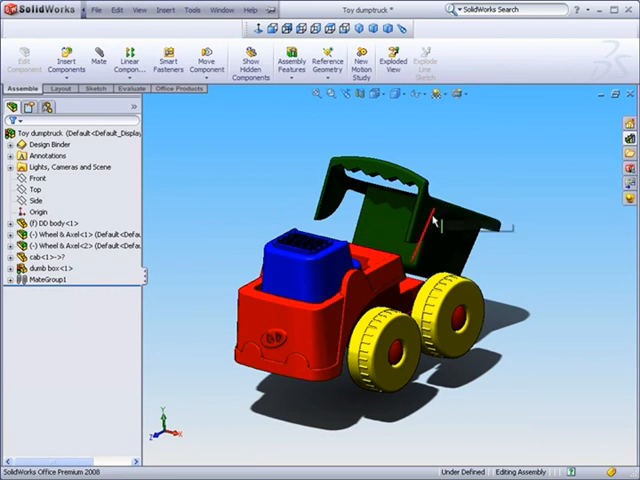
mouse_move(436, 212)
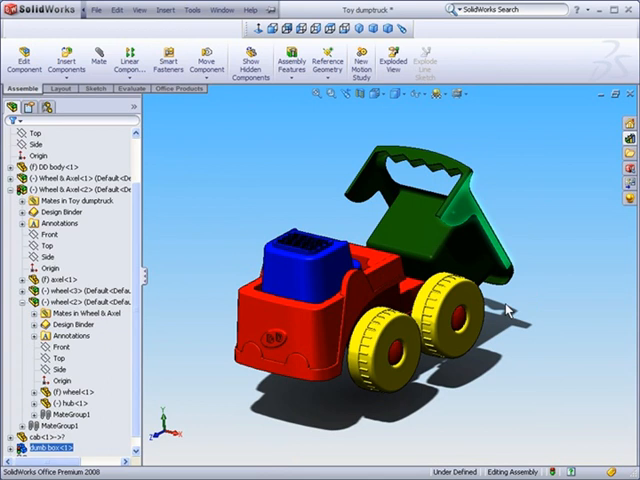
- Select the dumb box<1> component of the tilted dump bed
left_click(464, 96)
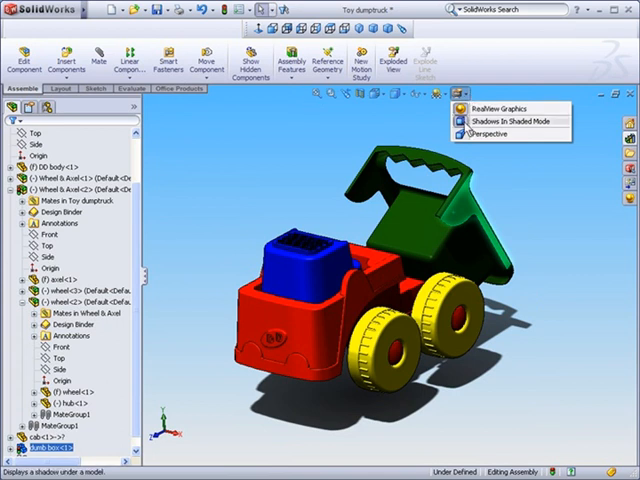
- Toggle Shadows In Shaded Mode from the View Settings dropdown
left_click(488, 120)
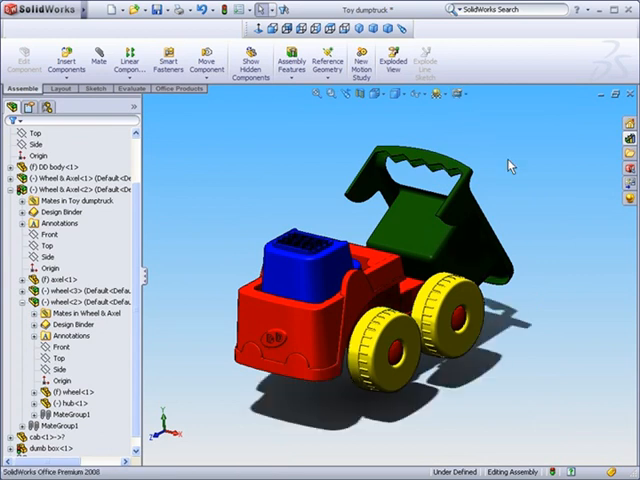
mouse_move(512, 186)
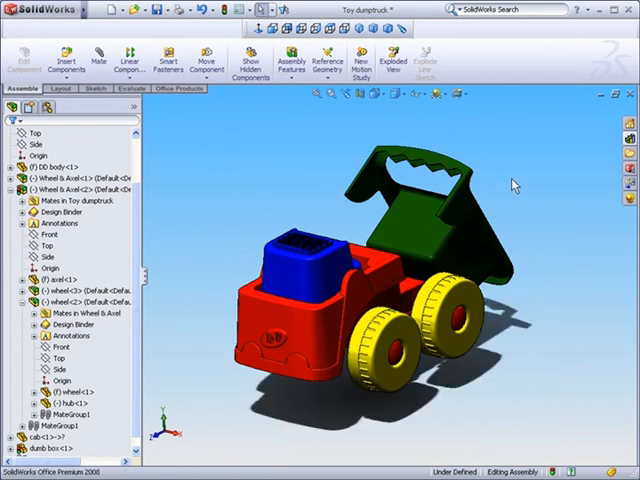
mouse_move(512, 184)
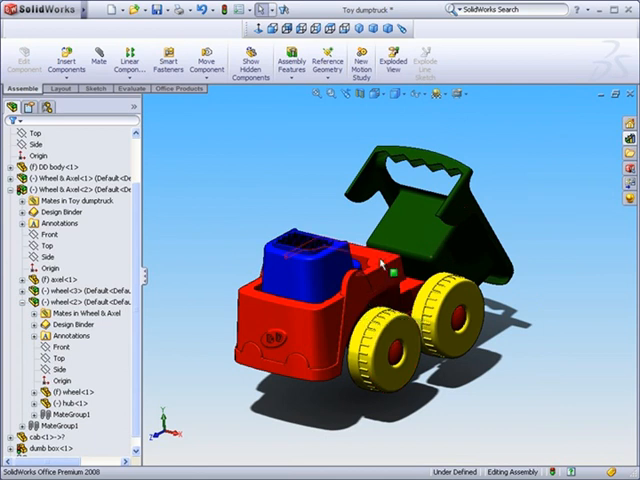
mouse_move(290, 322)
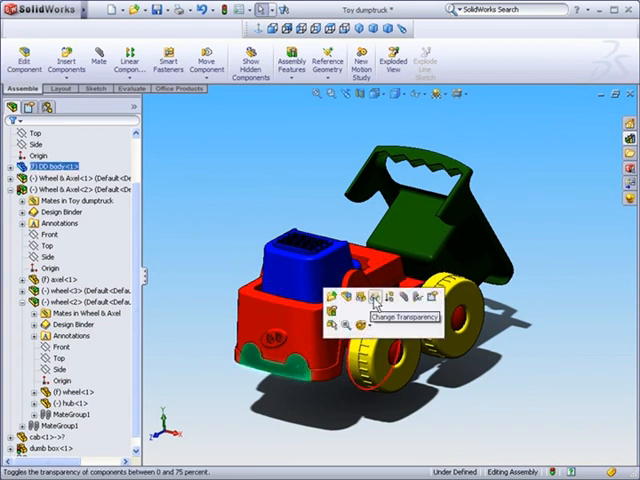
mouse_move(400, 300)
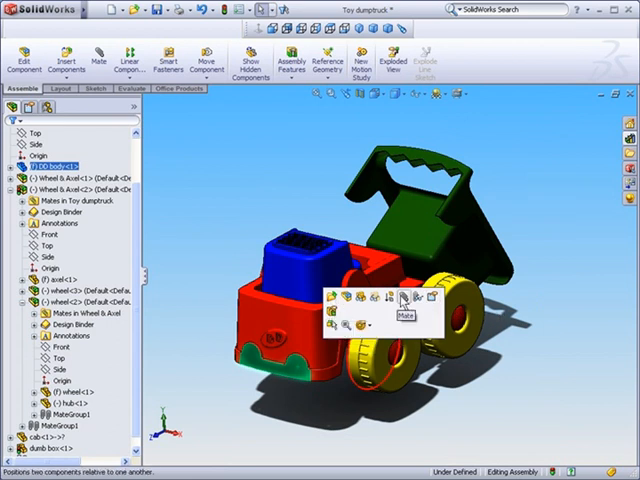
mouse_move(358, 300)
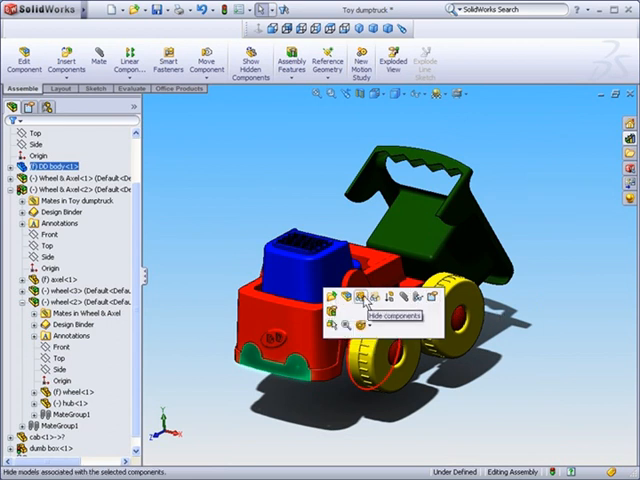
mouse_move(372, 302)
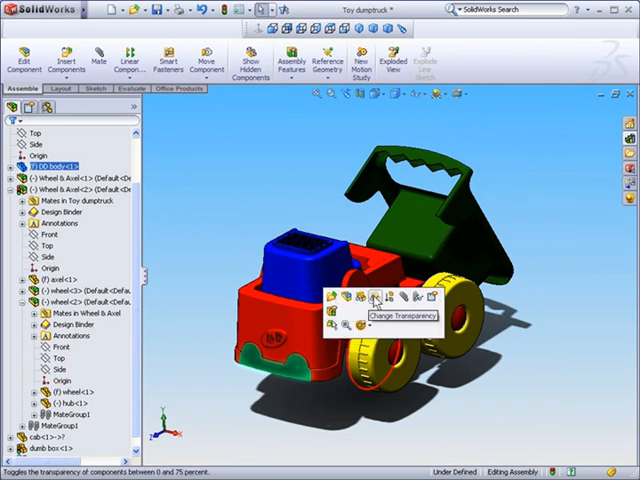
mouse_move(360, 300)
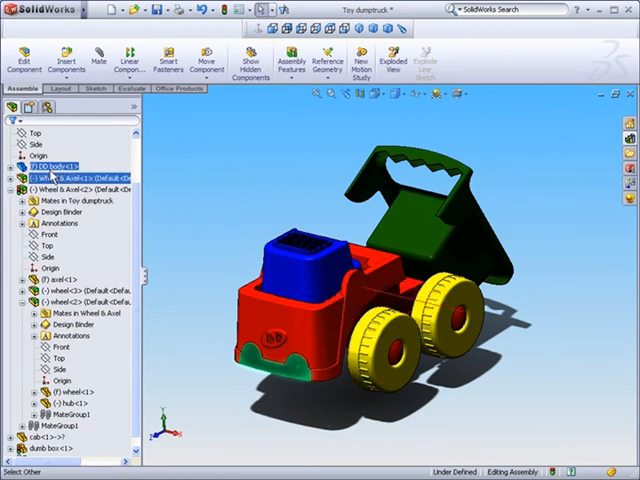
- Bring up the component actions used to hide the red body and make the cab transparent
right_click(42, 164)
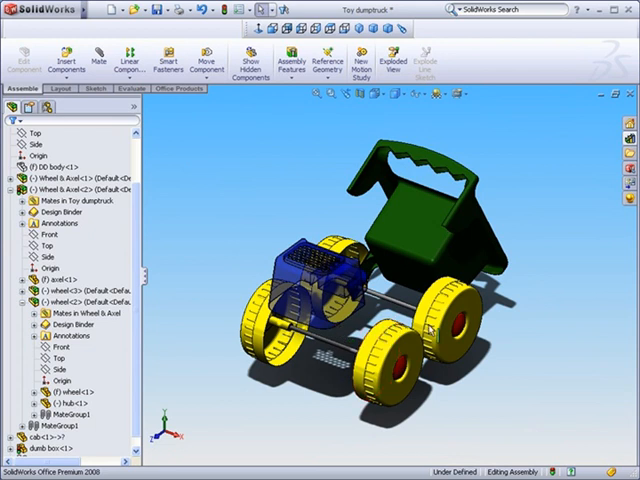
mouse_move(418, 216)
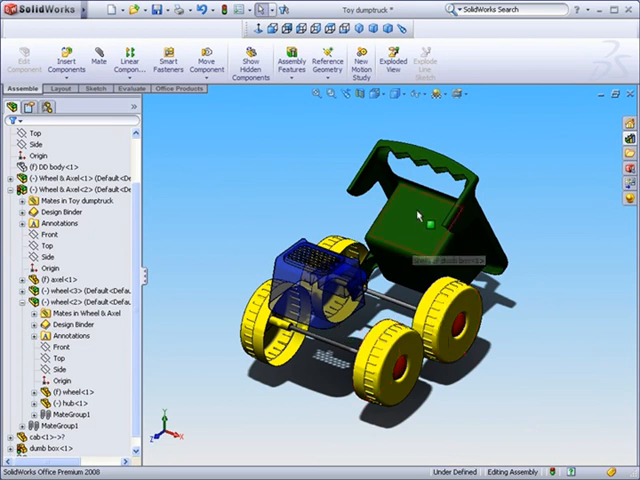
- Hide the green dump bed, then bring up actions for the truck body in the tree
left_click(420, 224)
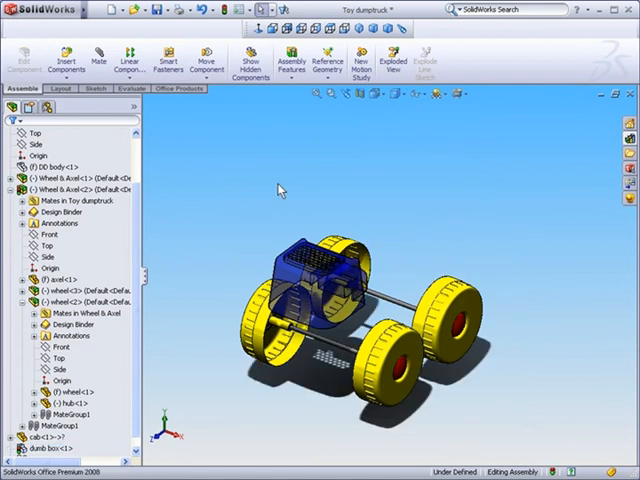
mouse_move(298, 190)
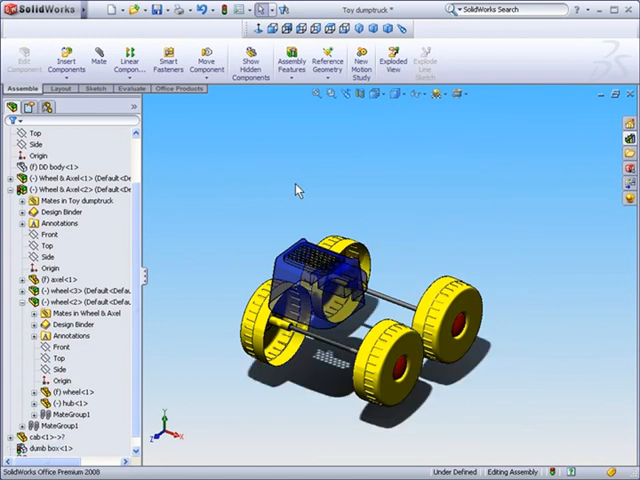
mouse_move(88, 168)
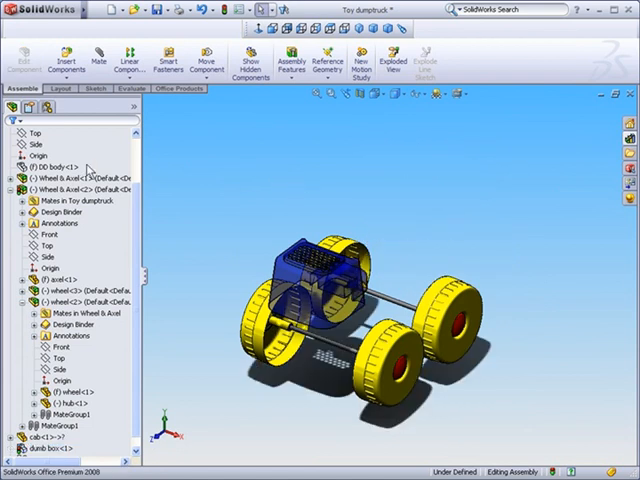
left_click(56, 166)
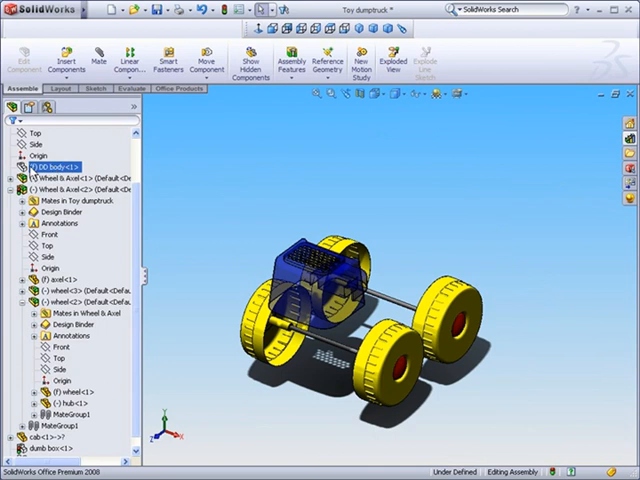
right_click(48, 164)
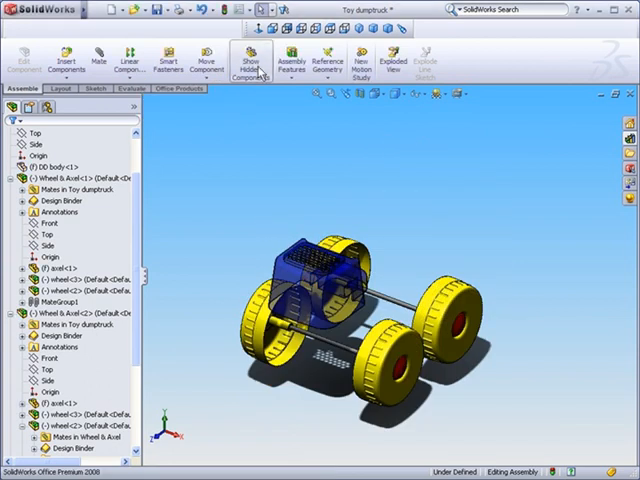
left_click(250, 58)
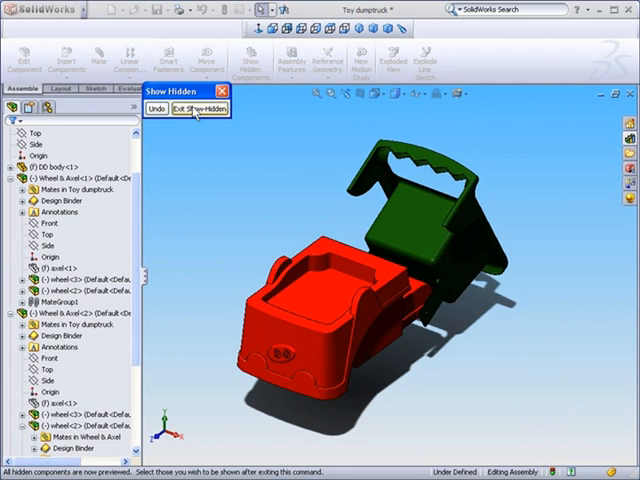
left_click(196, 108)
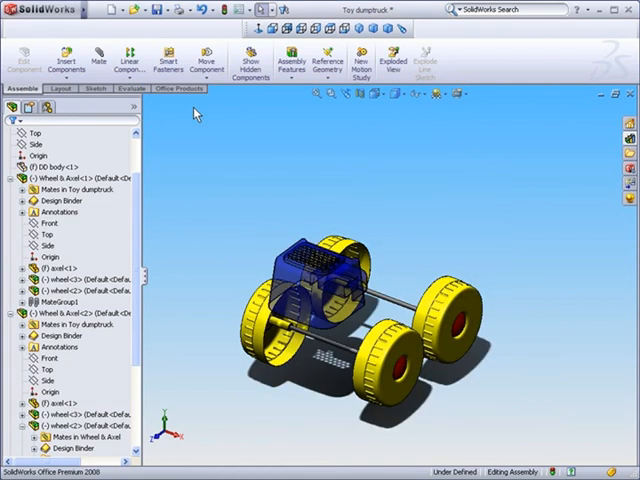
mouse_move(256, 202)
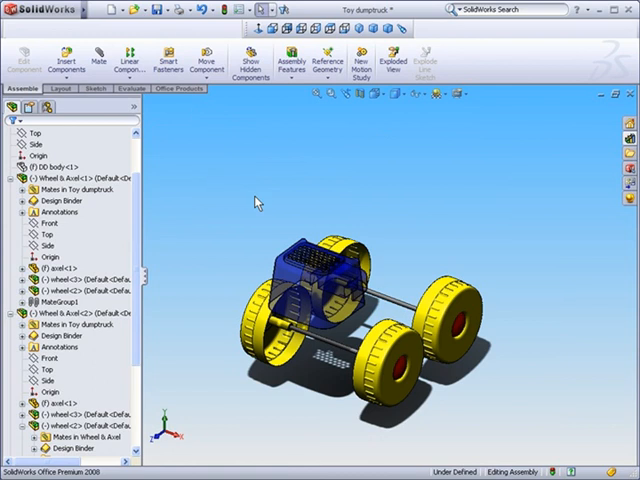
- Show the hidden red body and green dump bed components again
left_click(76, 190)
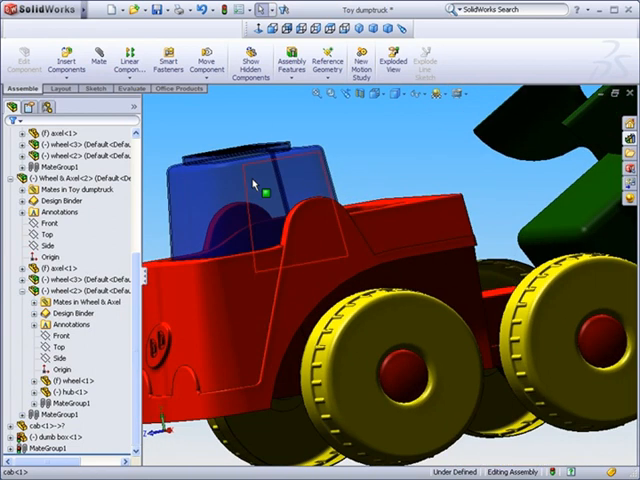
- Select the cab in the design tree and bring up its context actions
left_click(256, 184)
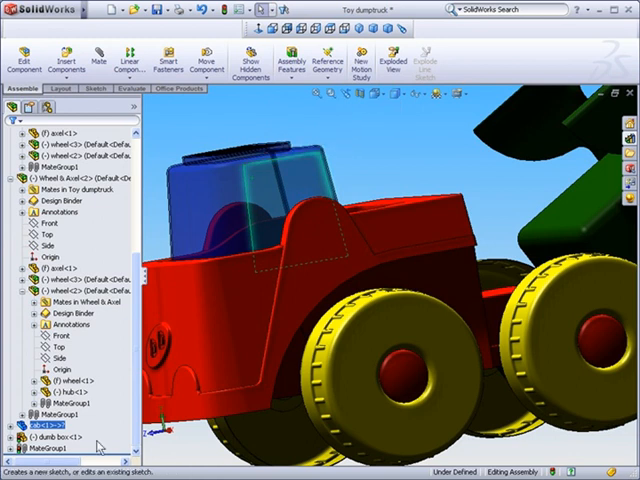
right_click(56, 442)
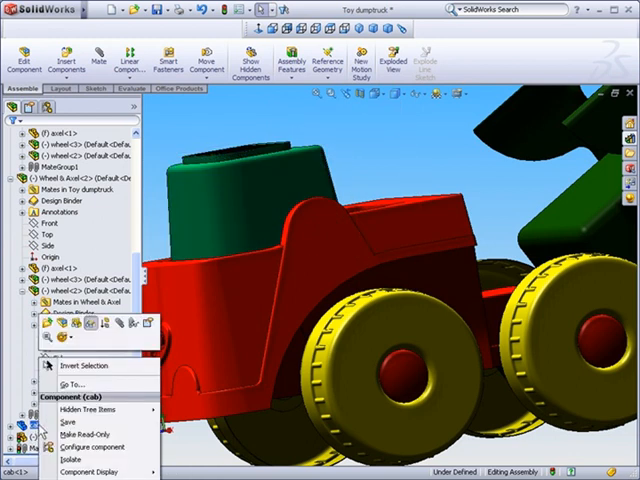